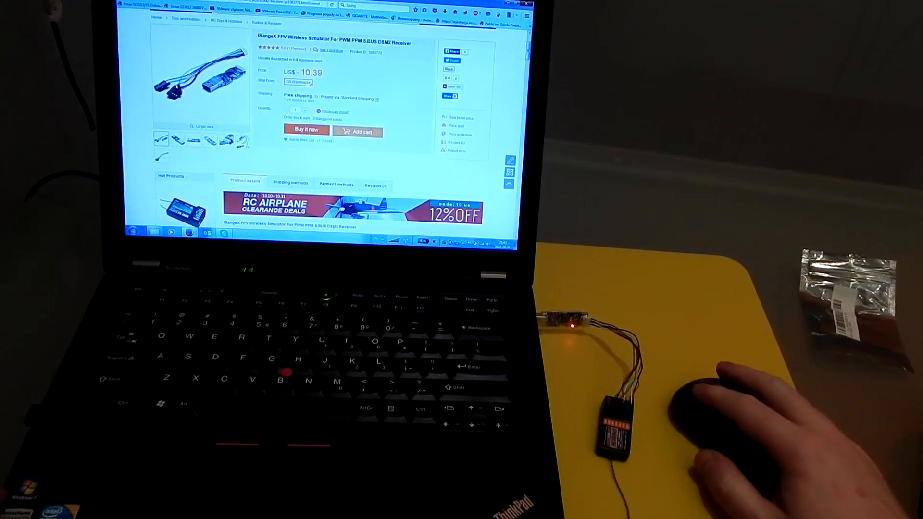
- Reach Devices and Printers from the Start menu to find the FALENCI game controller
click(129, 231)
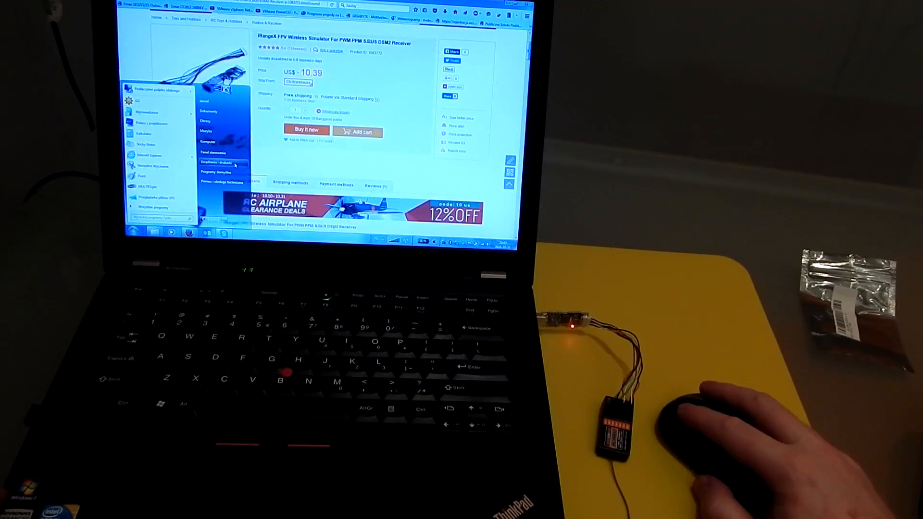
click(216, 164)
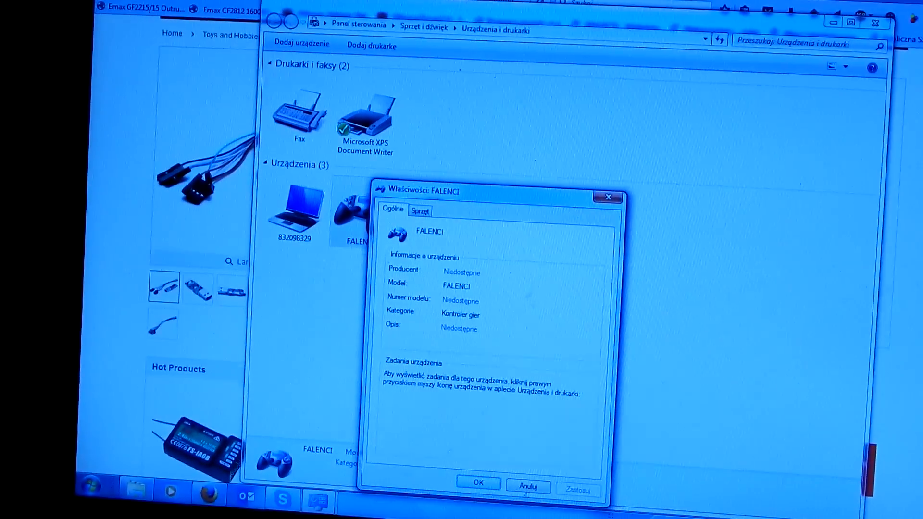
- Bring up the FALENCI controller's context options before closing its properties
right_click(350, 215)
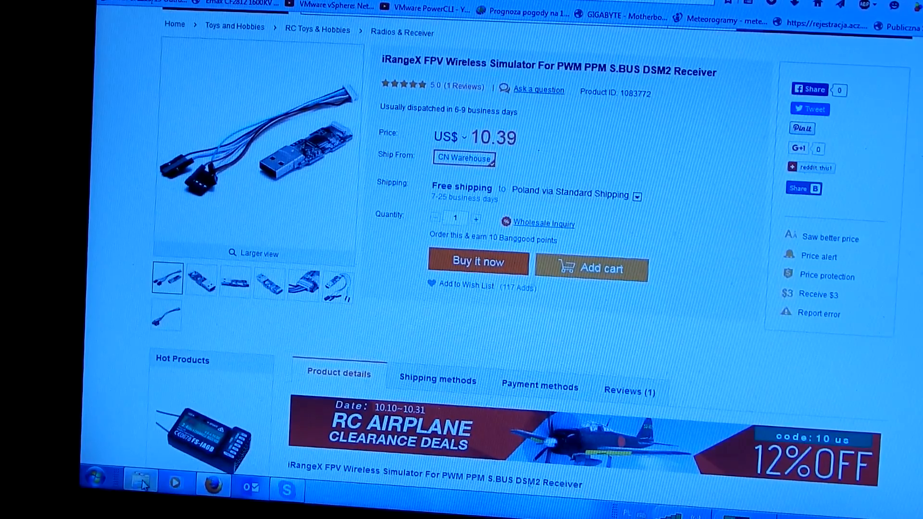
- Launch IRANGEX.exe from the Downloads folder so the configurator shows Connected
click(134, 482)
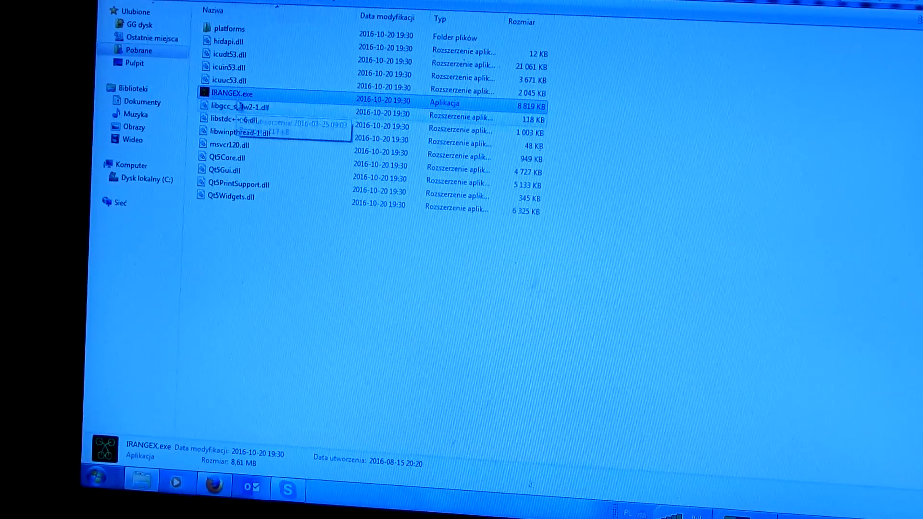
double_click(235, 93)
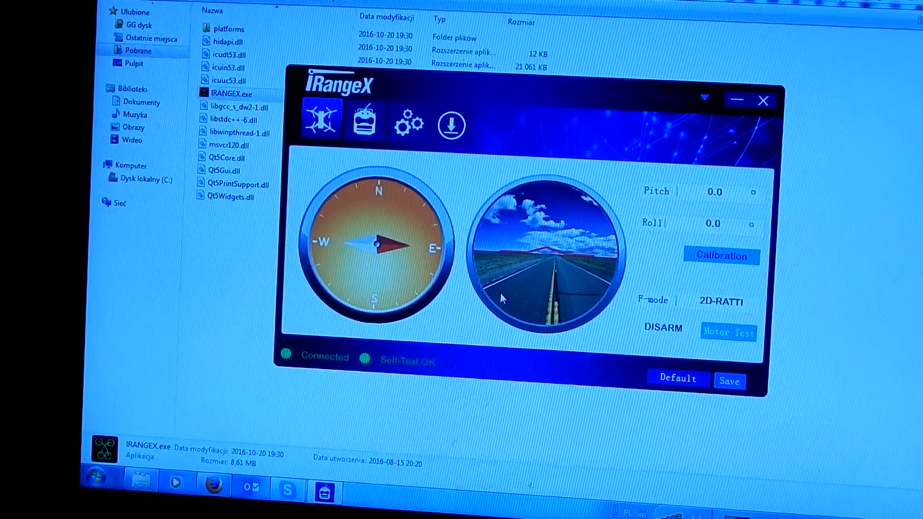
click(364, 124)
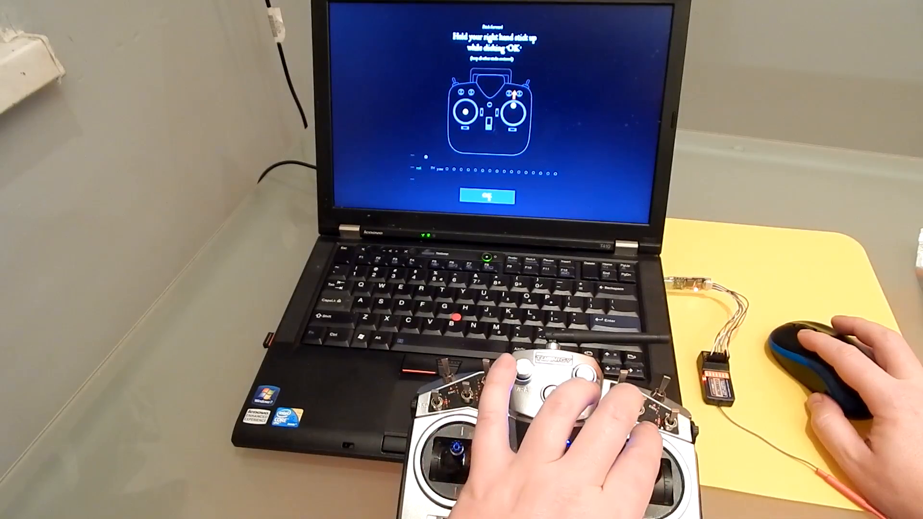
- Confirm the right stick held up in the controller setup wizard
click(486, 196)
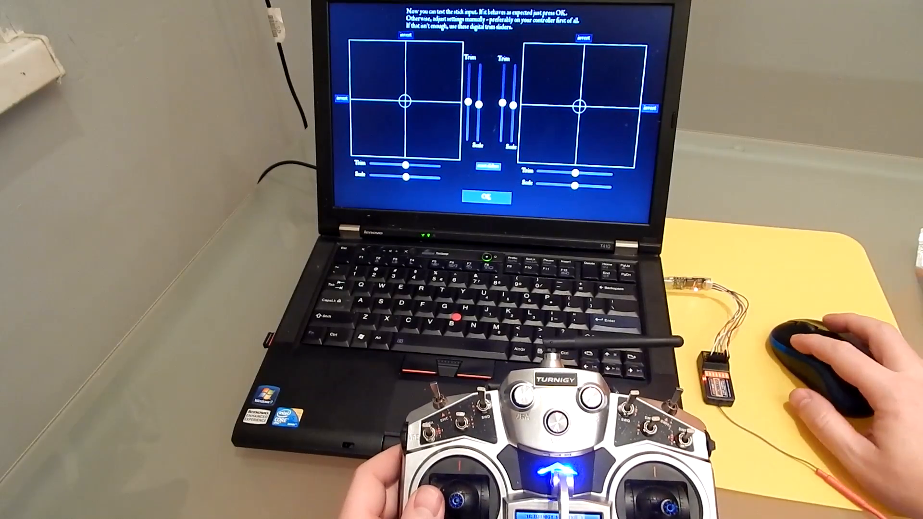
click(486, 198)
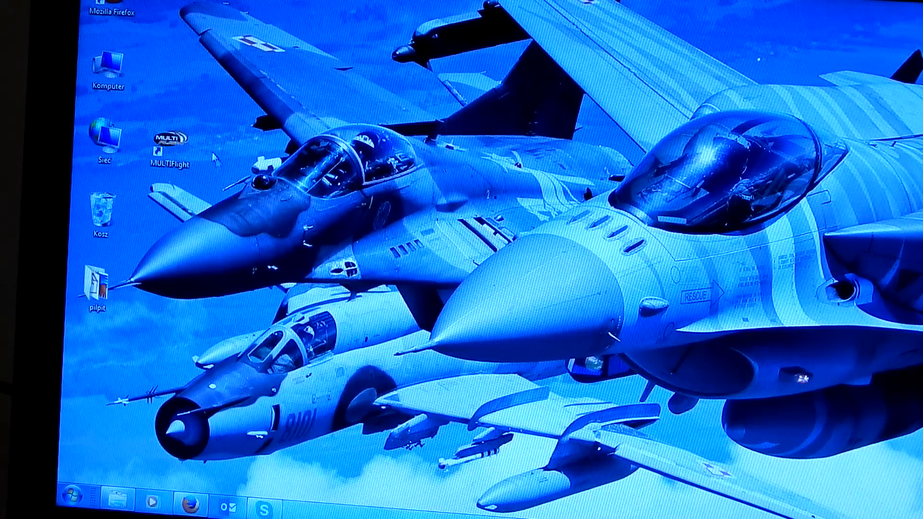
- Launch MultiFlight from its desktop icon to start the plane-on-grass simulator
click(171, 145)
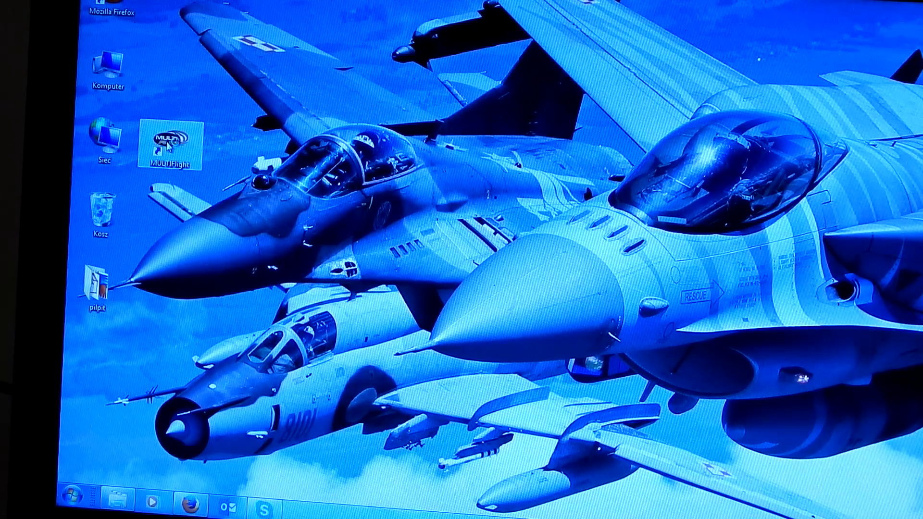
double_click(175, 144)
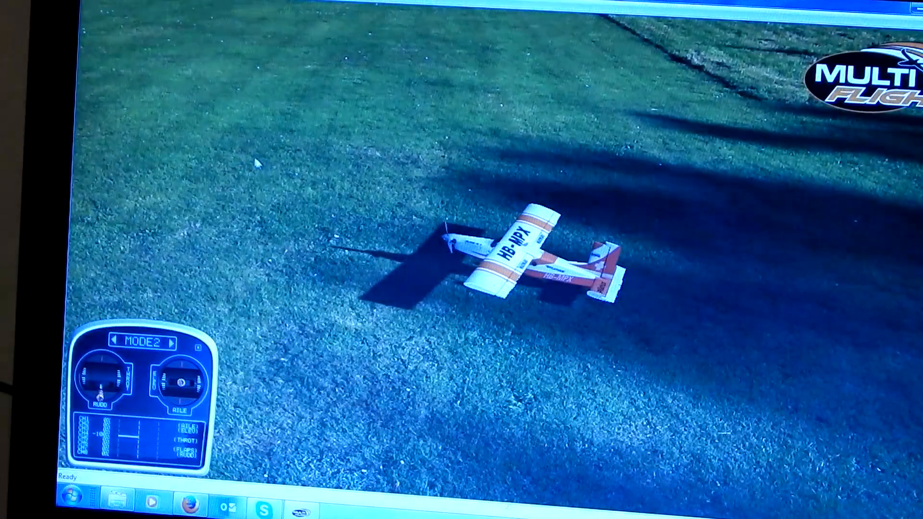